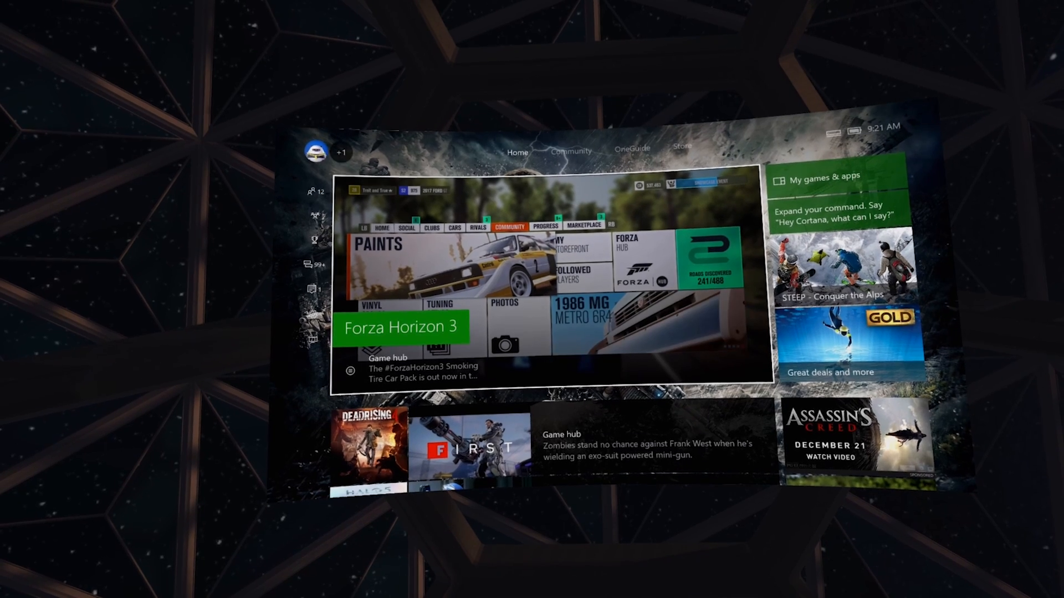
Launch Forza Horizon 3 and open VR Settings > Display for depth, curvature and height
click(313, 193)
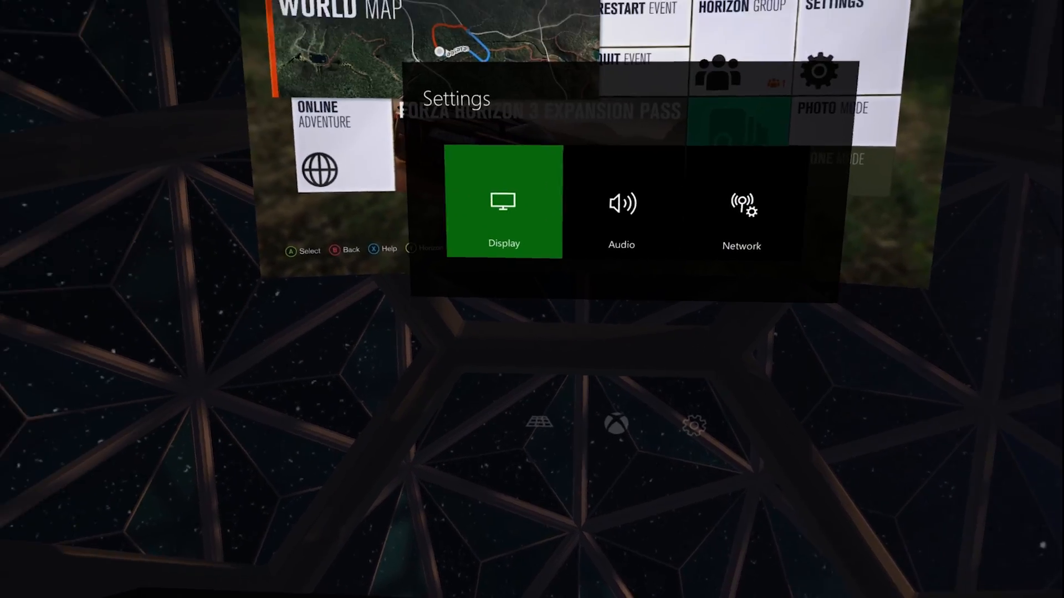
click(504, 203)
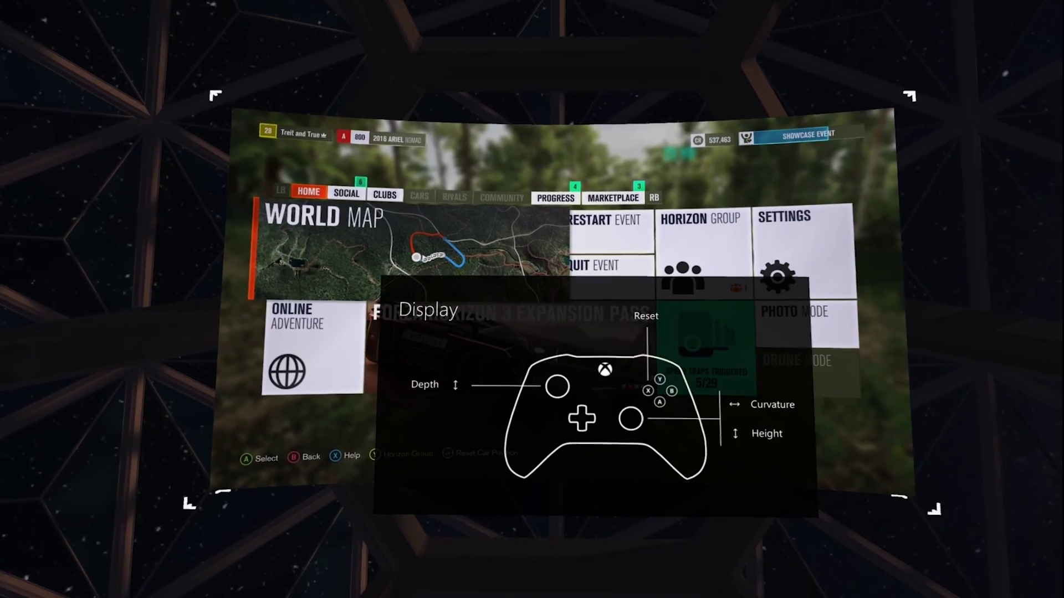